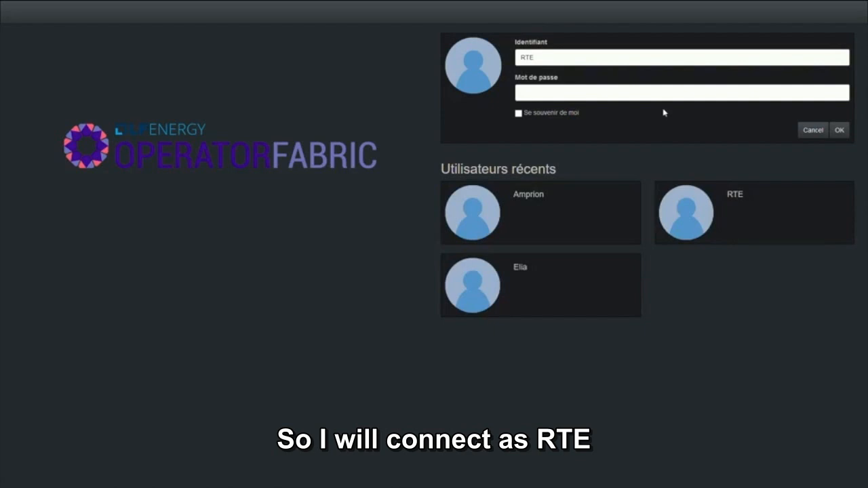
- Log in to Let's Coordinate with the identifier RTE
click(681, 92)
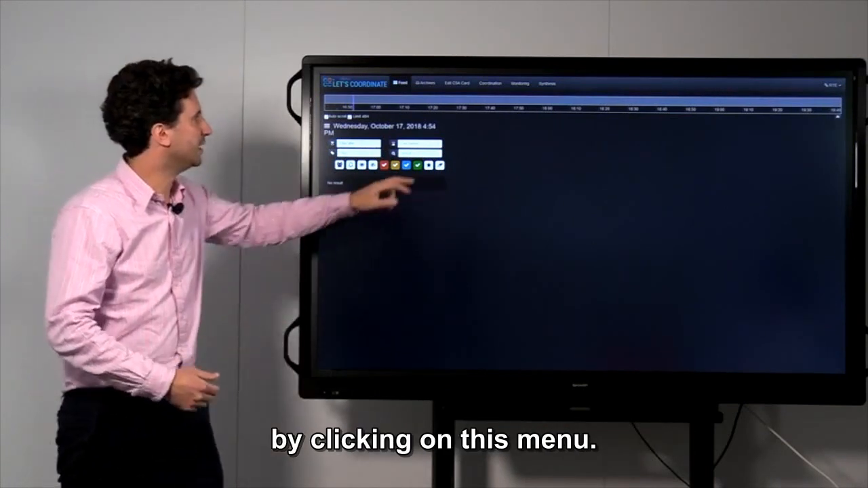
- Start a CSA card for Tomorrow (D-1) with the Ensdorf-Vigy 1 line as constraint element
click(457, 83)
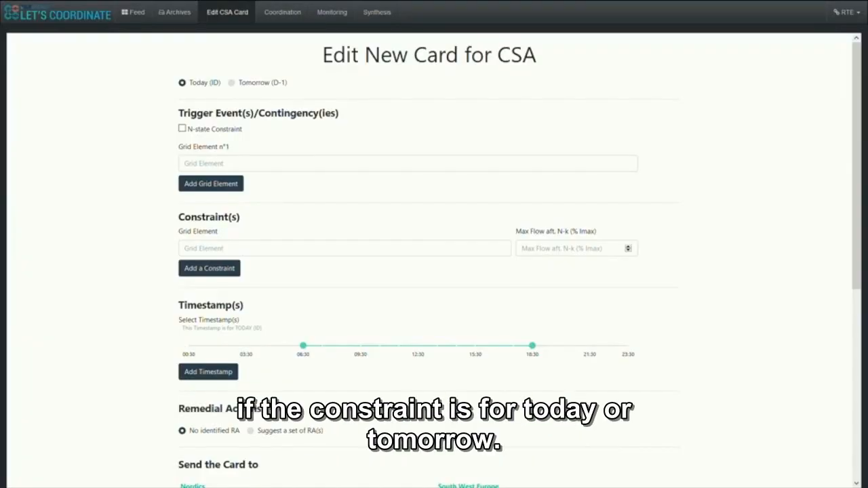
click(231, 83)
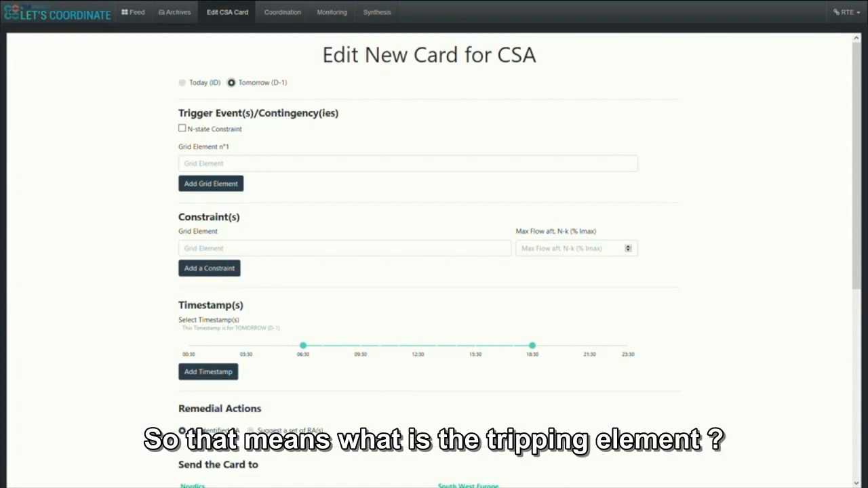
text(vig)
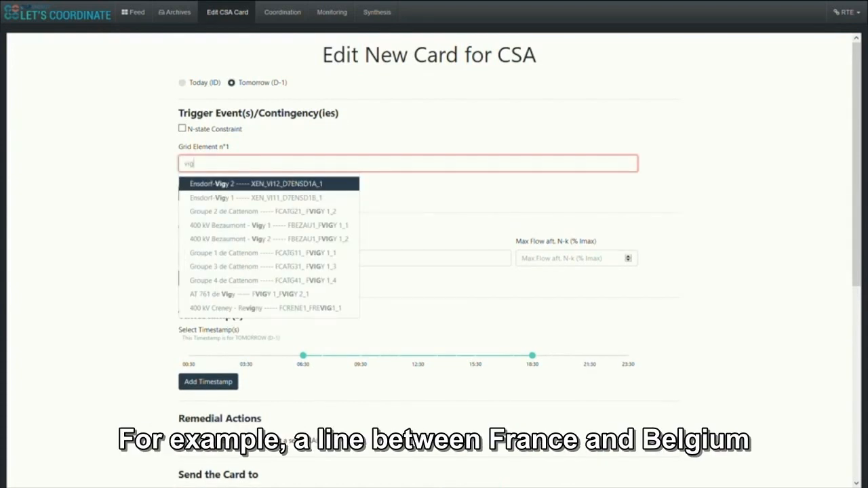
click(269, 183)
text(106)
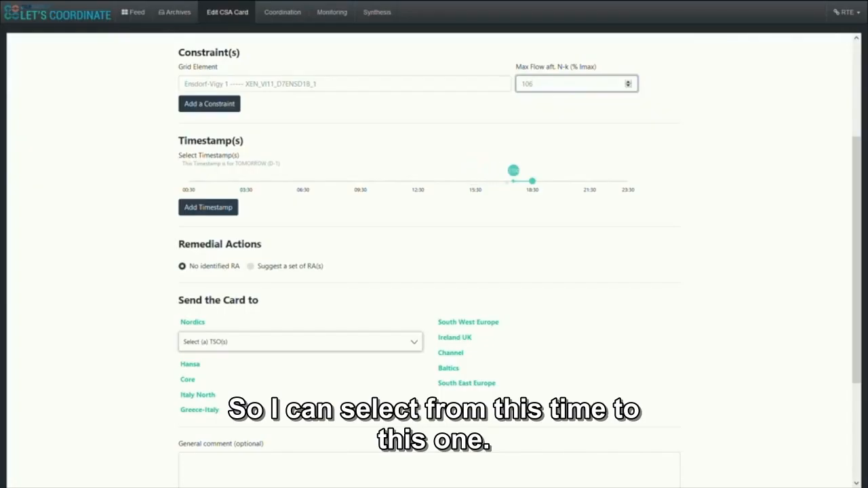
- Set the constraint time window to 17:30–20:30 on the timestamp slider
drag(513, 179, 569, 180)
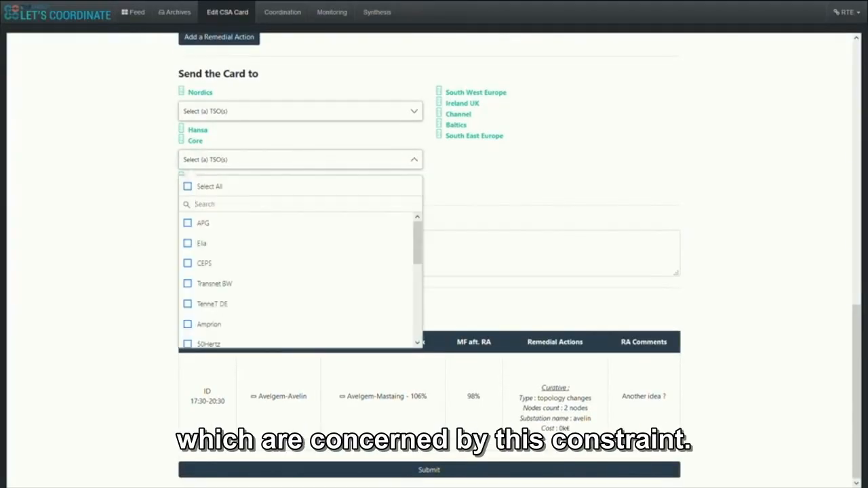
- Tick Elia as a recipient TSO for the CSA card
click(187, 242)
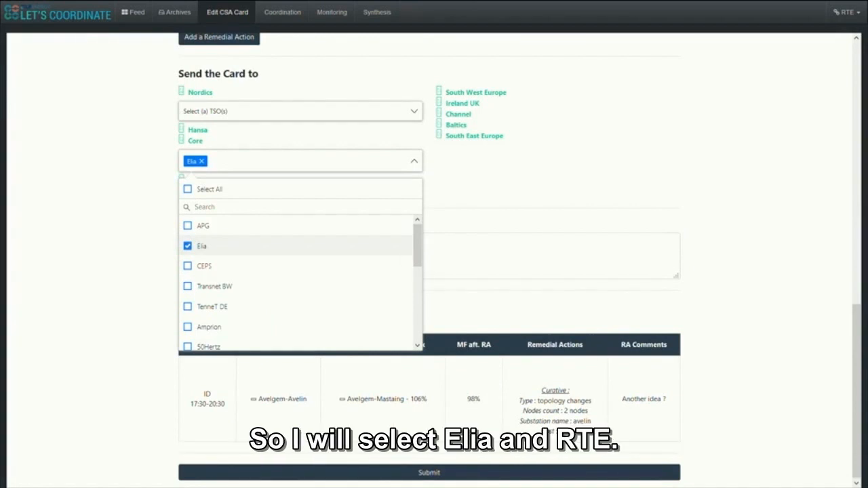
scroll(down, 3)
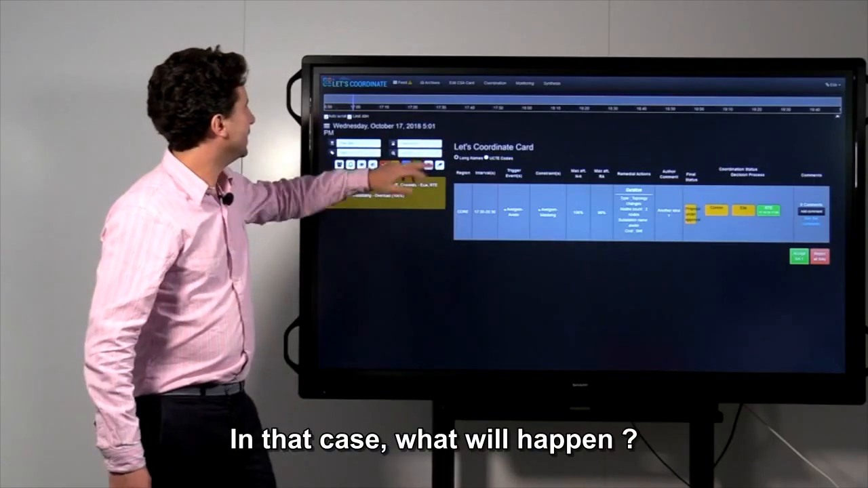
- Accept the Avelgem-Avelin coordination card
click(494, 82)
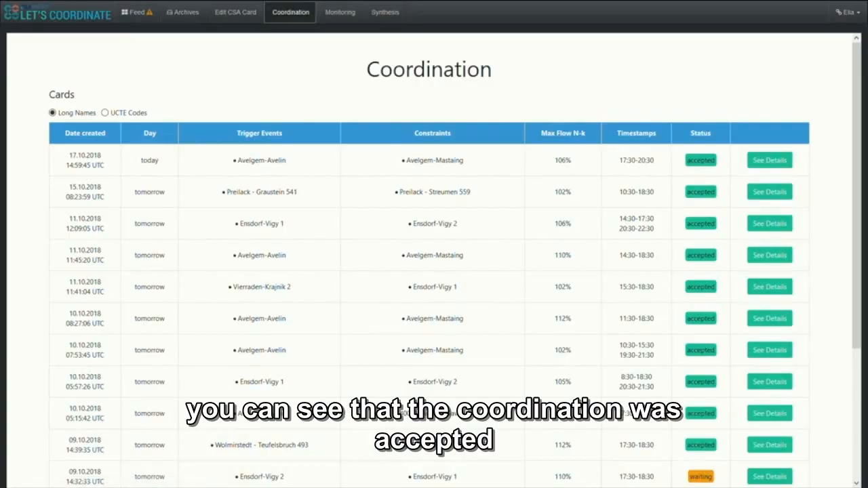
- Return to the card feed and select the accepted green card for Elia
click(769, 160)
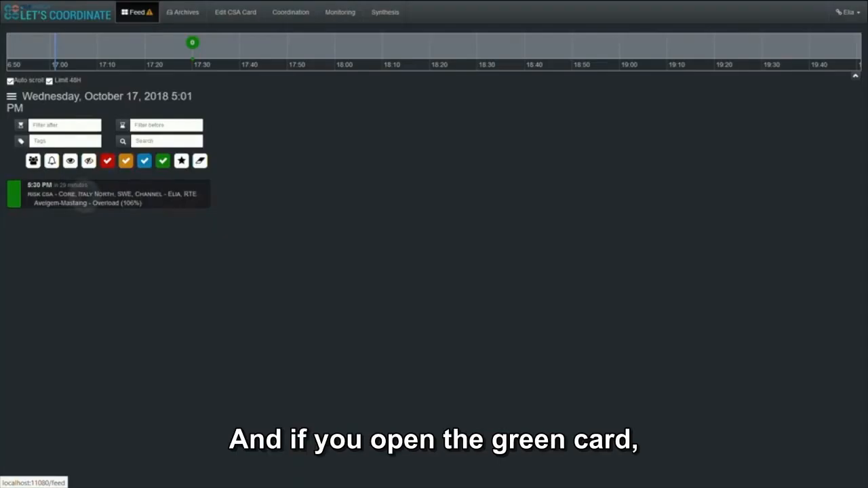
click(101, 197)
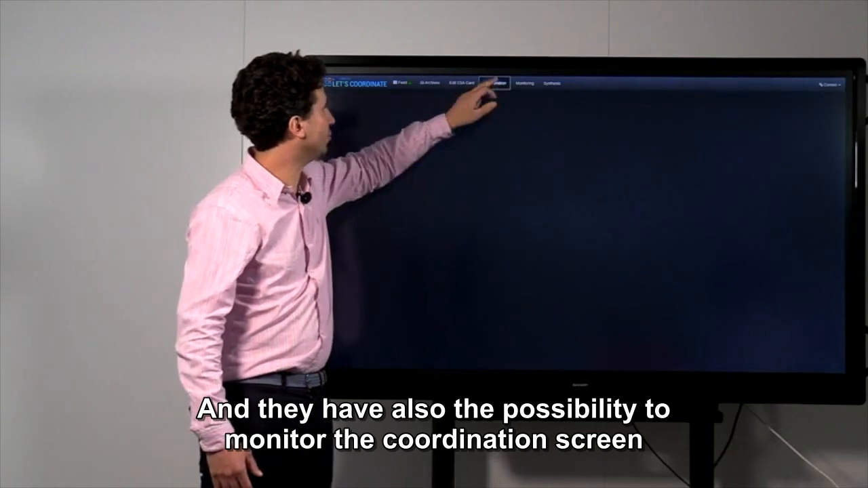
- Switch to the Coordination overview listing the cards' accepted statuses
click(494, 82)
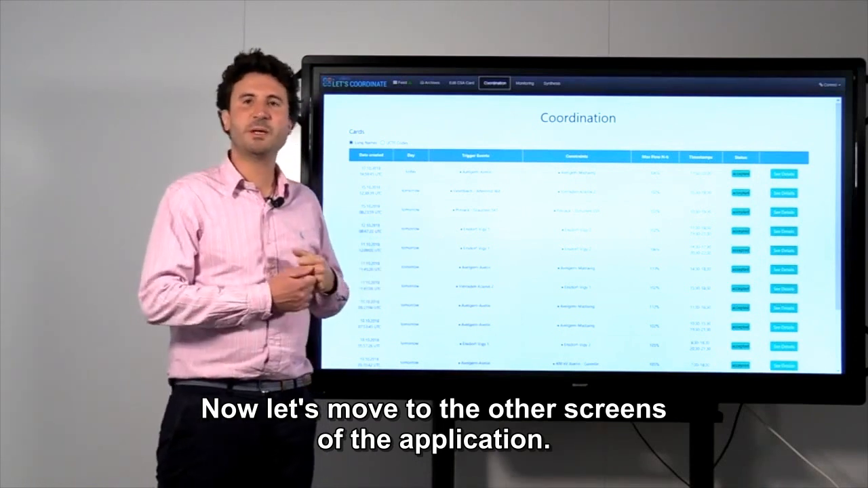
- Review the Monitoring event list, then move on to the Synthesis KPI screen
click(524, 83)
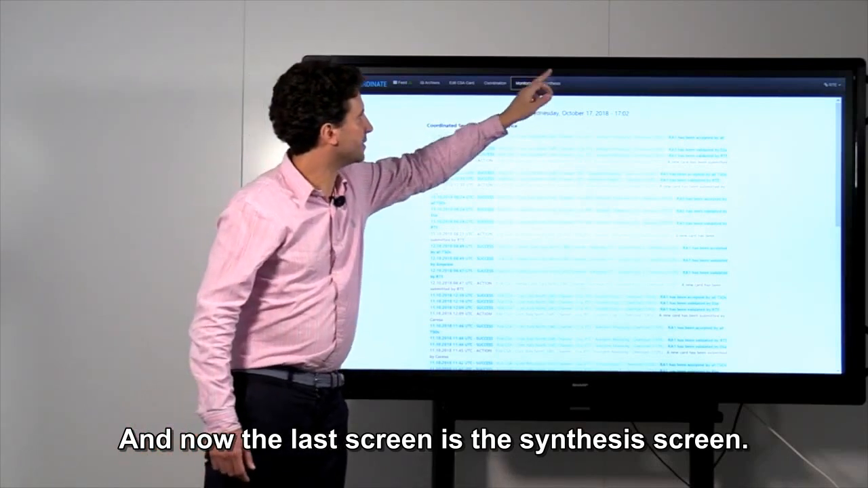
click(550, 82)
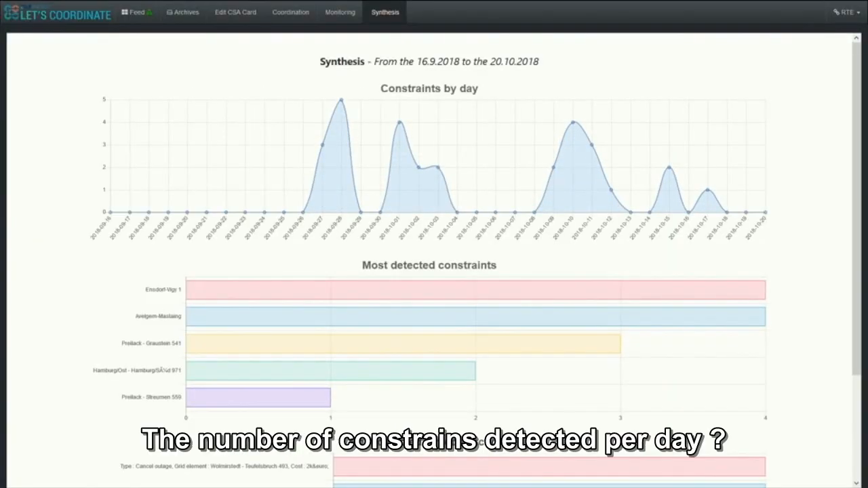
- Scroll through the Synthesis charts down to the most detected remedial actions and back
scroll(down, 3)
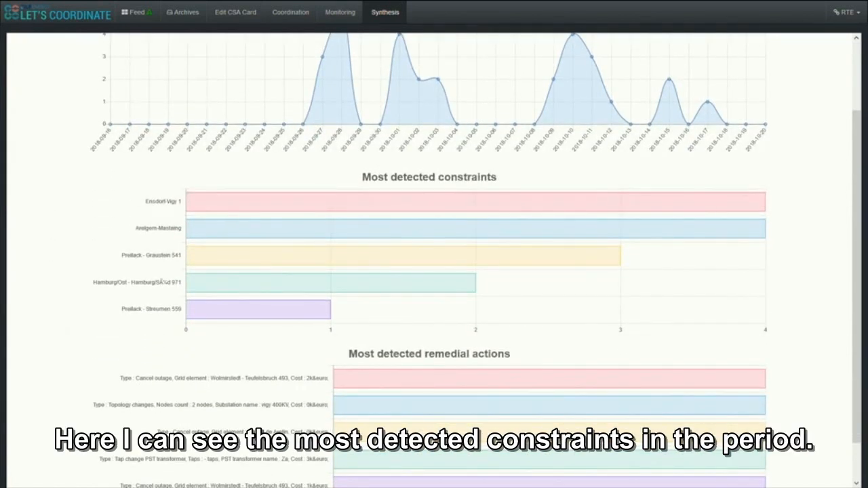
scroll(down, 3)
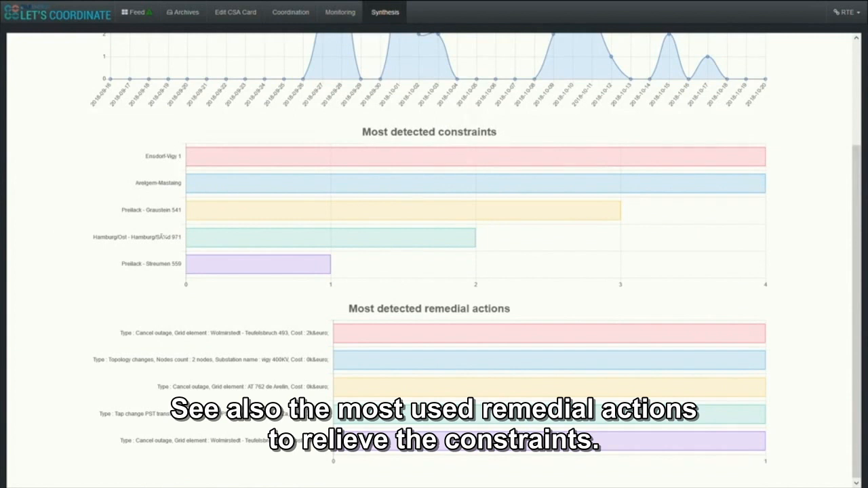
scroll(up, 3)
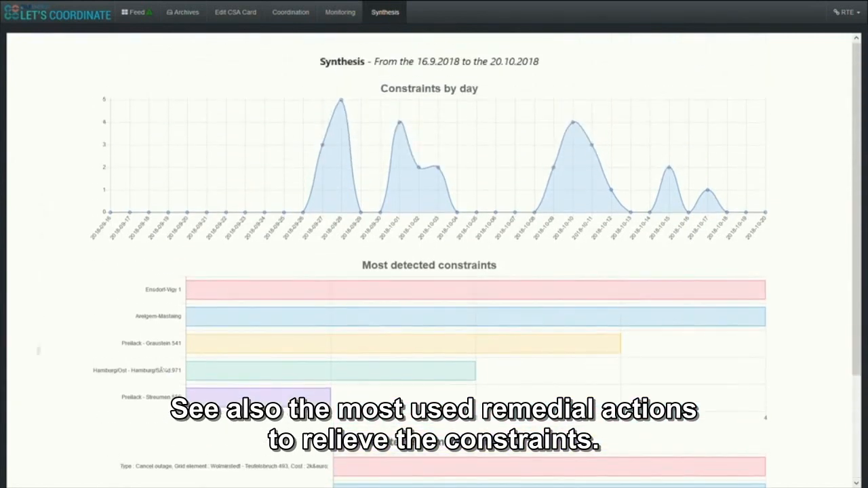